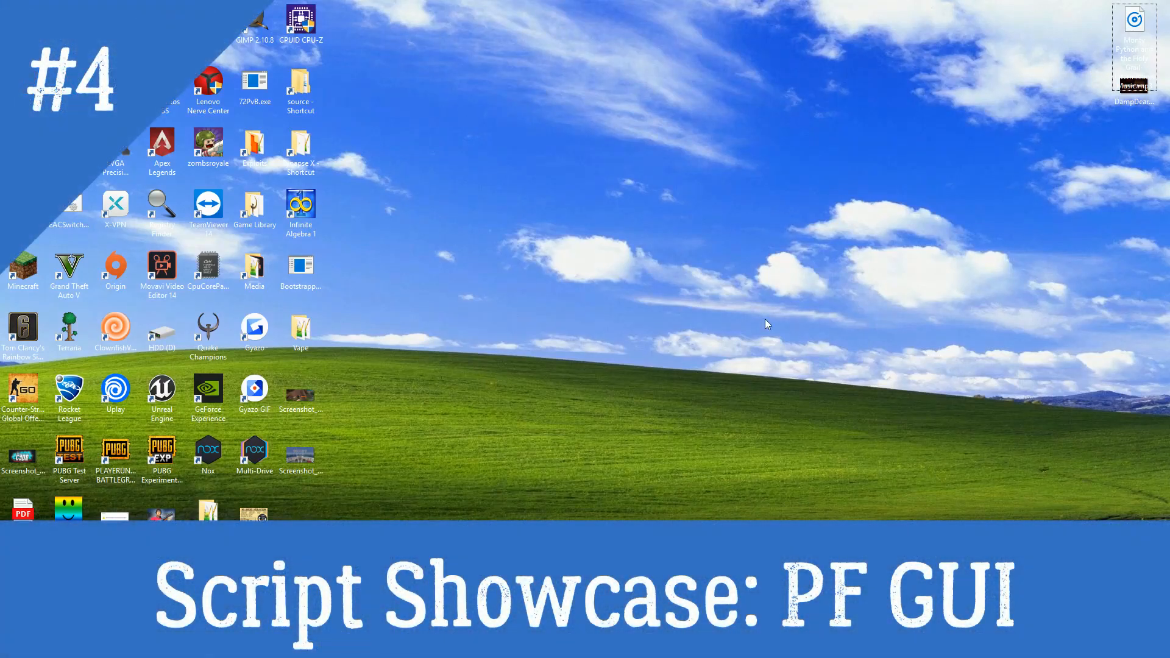
mouse_move(695, 373)
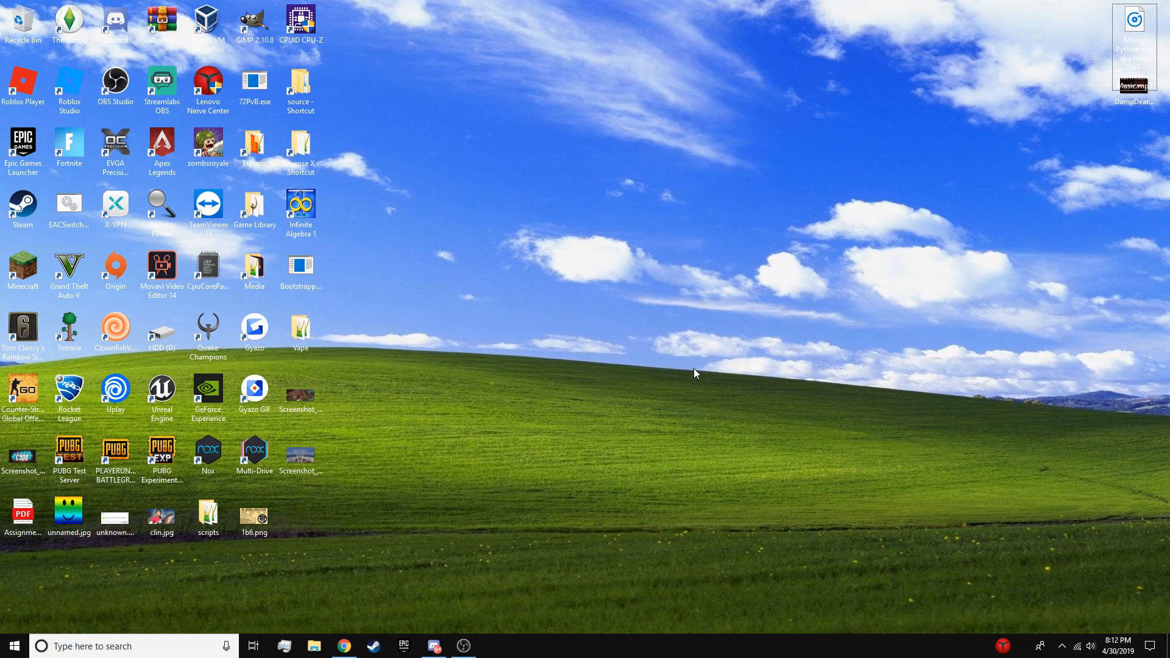
mouse_move(610, 373)
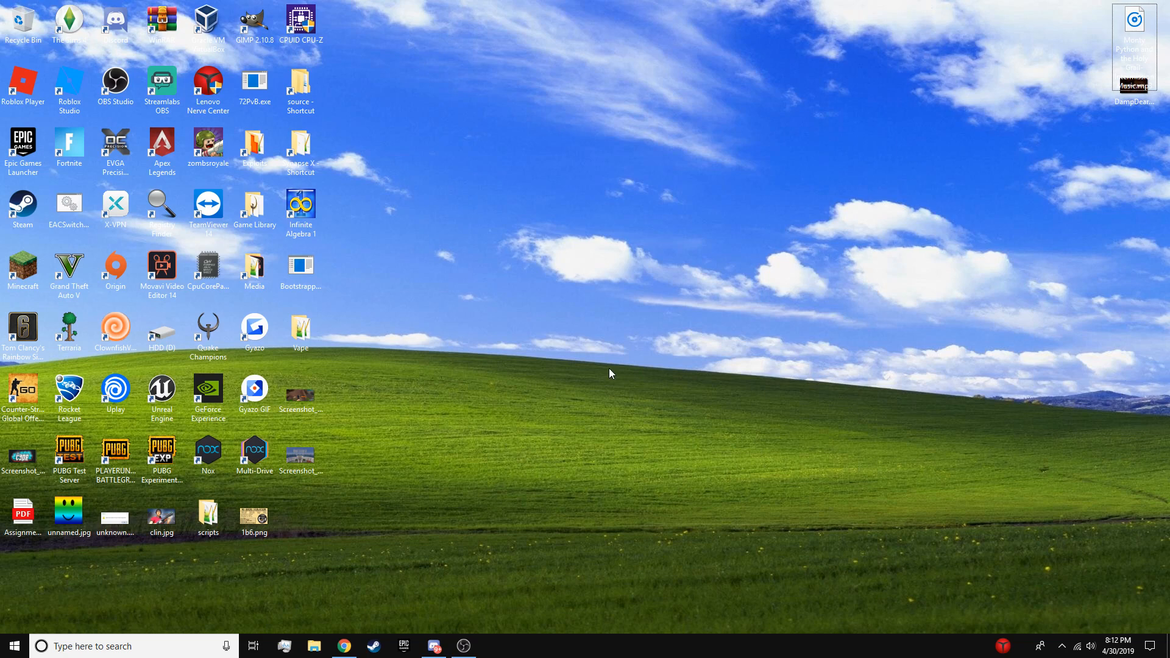
mouse_move(624, 365)
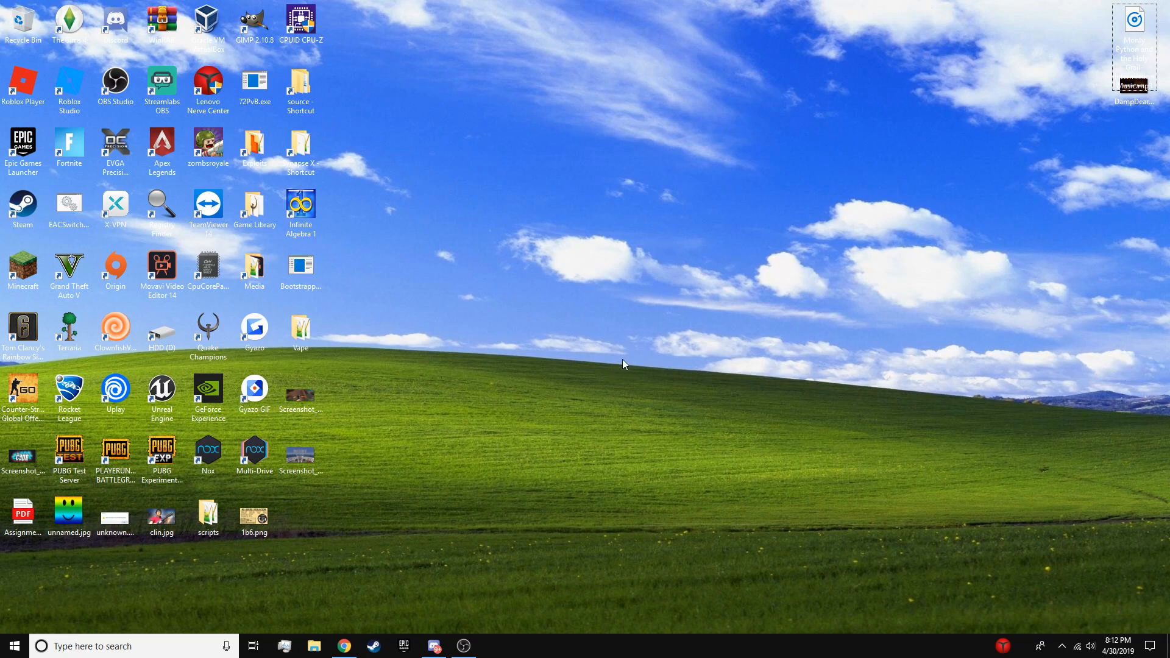
mouse_move(260, 309)
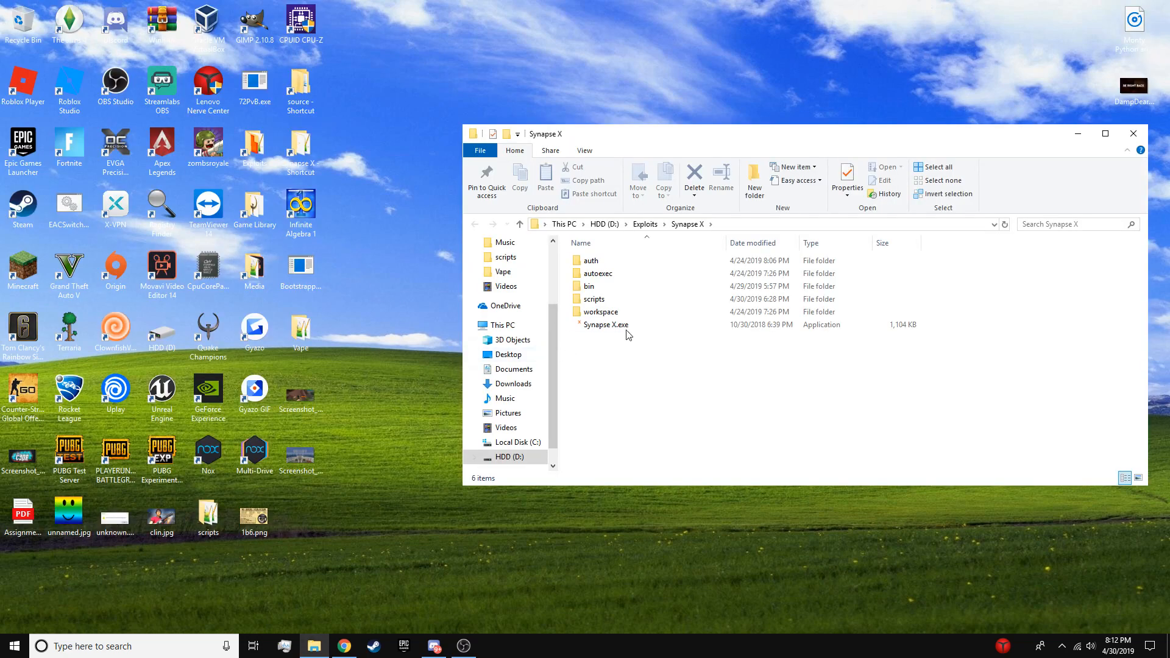
Launch Synapse X.exe from the Synapse X folder to bring up the v1.4.2b script editor.
left_click(606, 325)
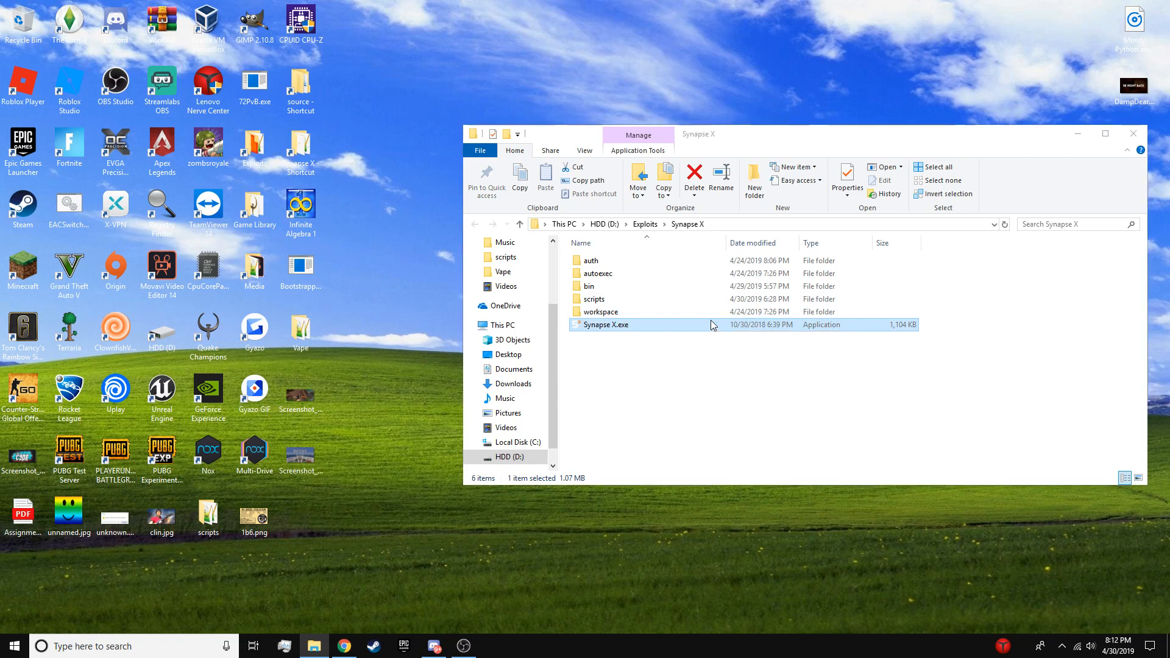
double_click(606, 324)
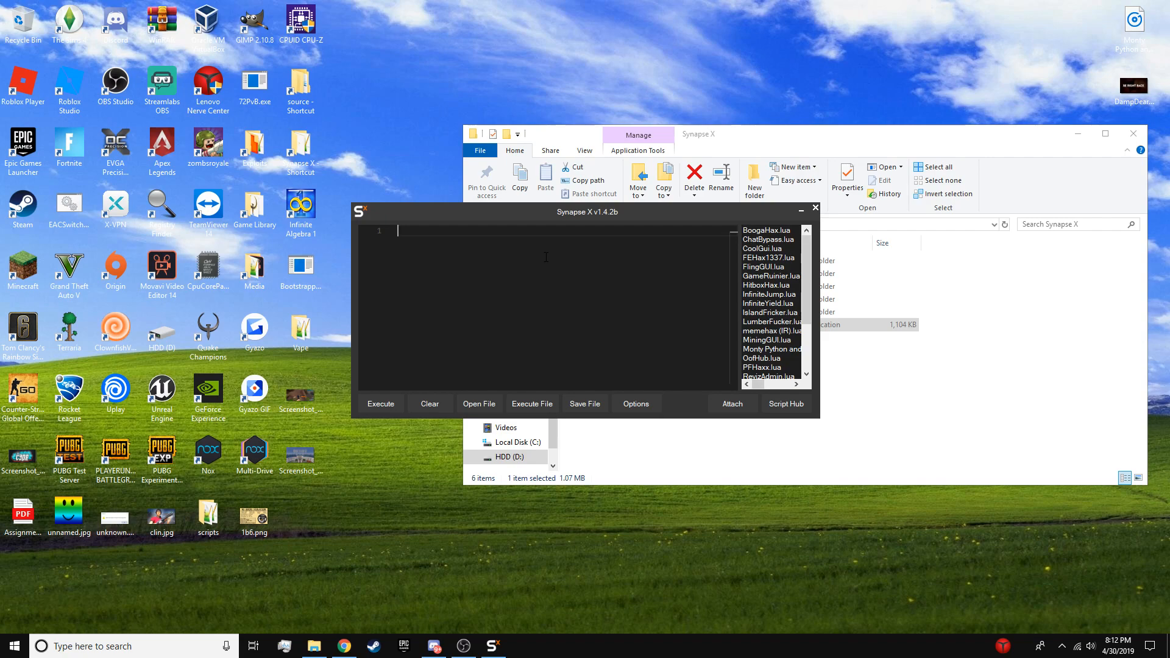
Load the PF script from the scripts folder into Synapse X.
left_click(479, 404)
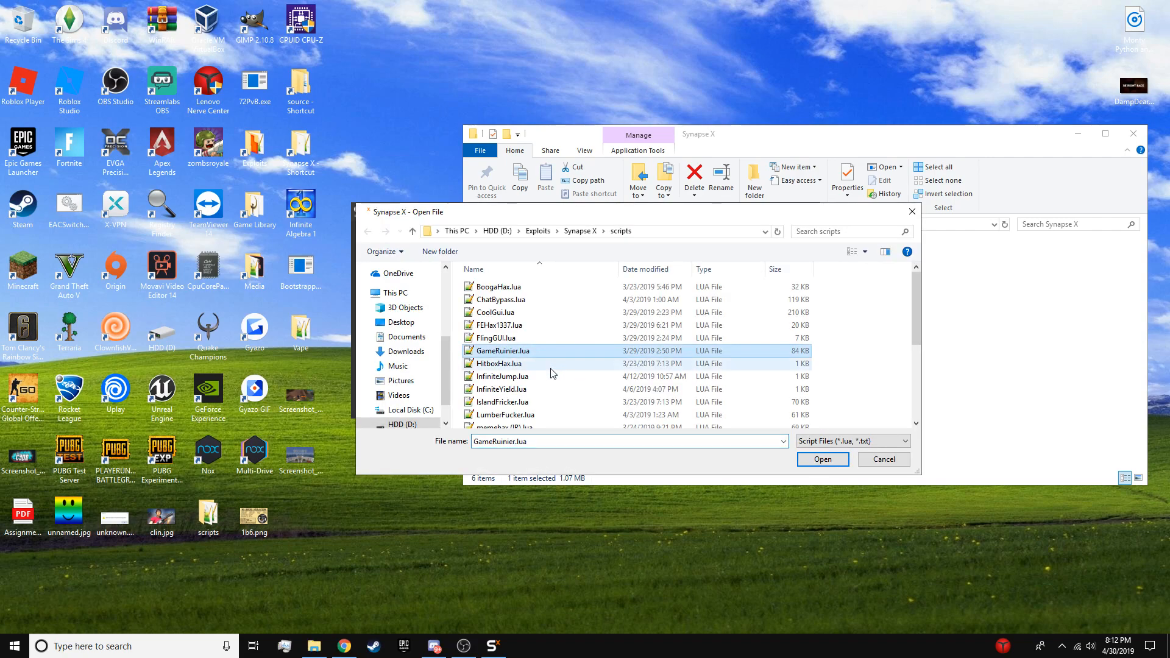
scroll("down", 3)
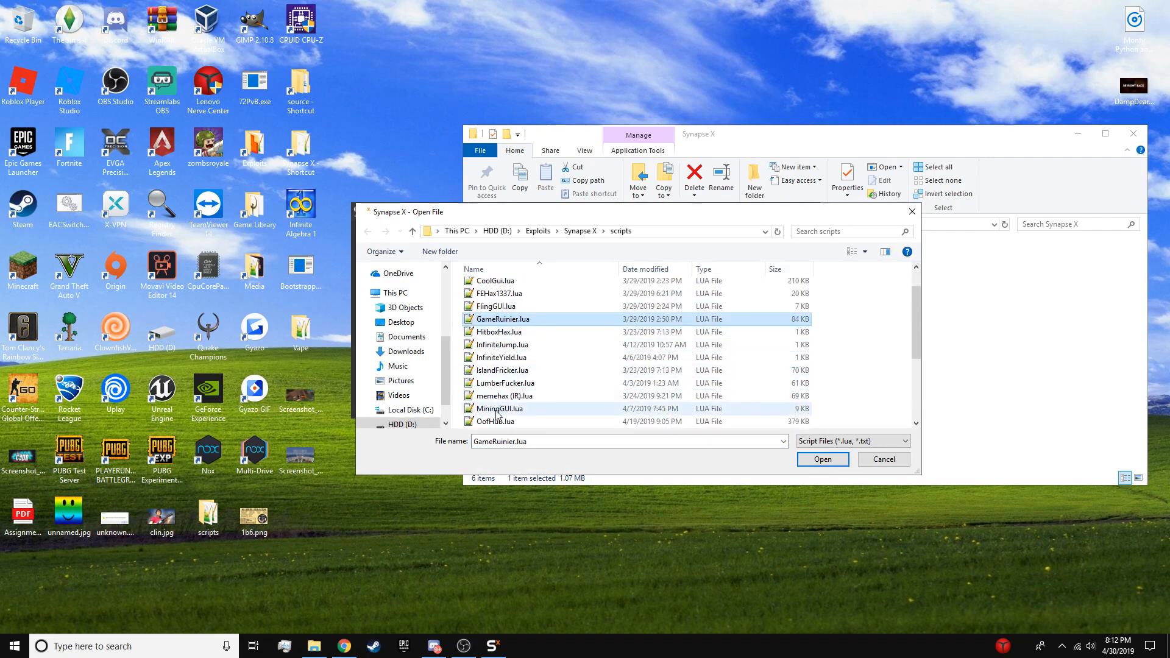
left_click(823, 459)
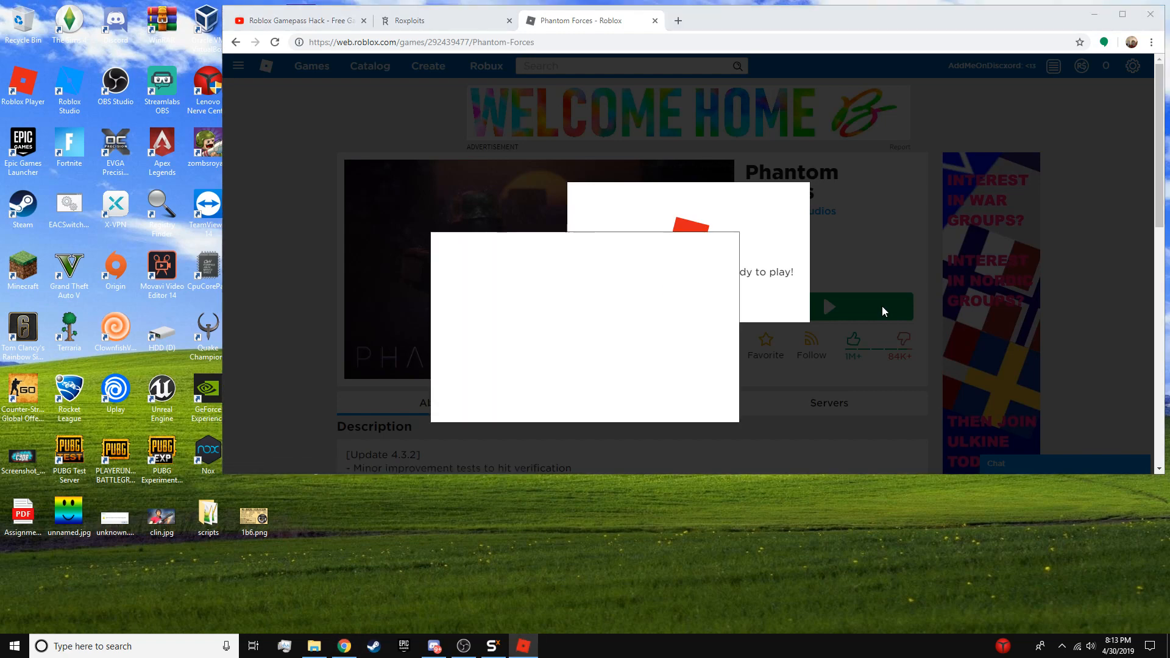
left_click(830, 307)
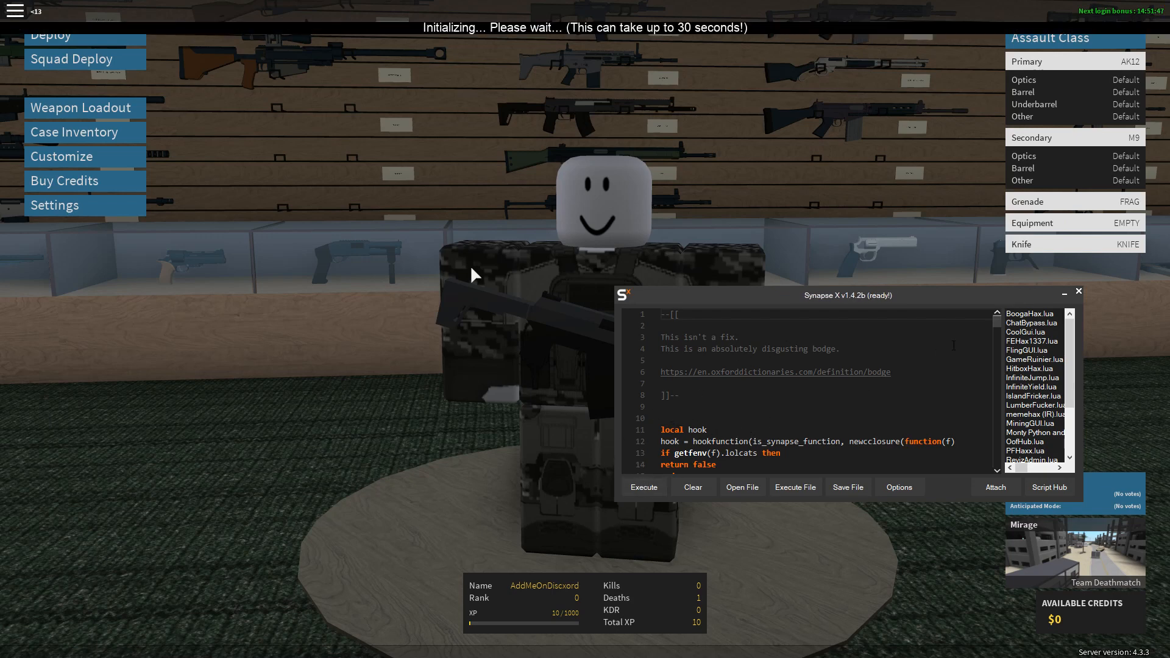
Execute the Phantom Forces script, dismiss the Synapse window and start enabling cheat options.
left_click(643, 487)
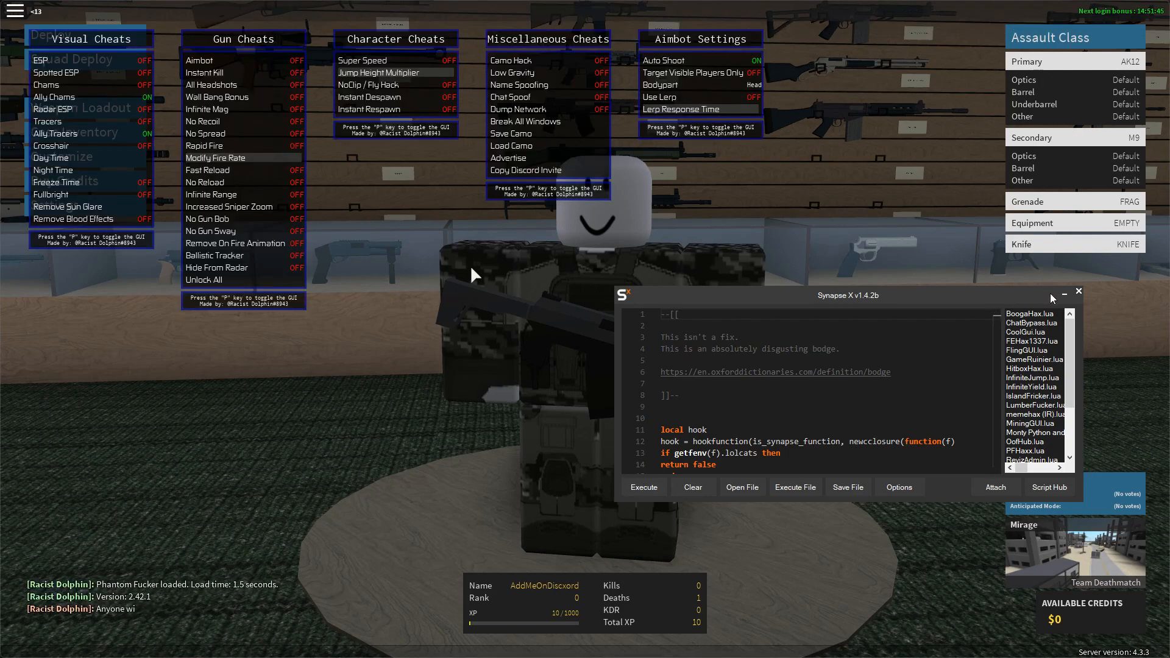
left_click(1079, 291)
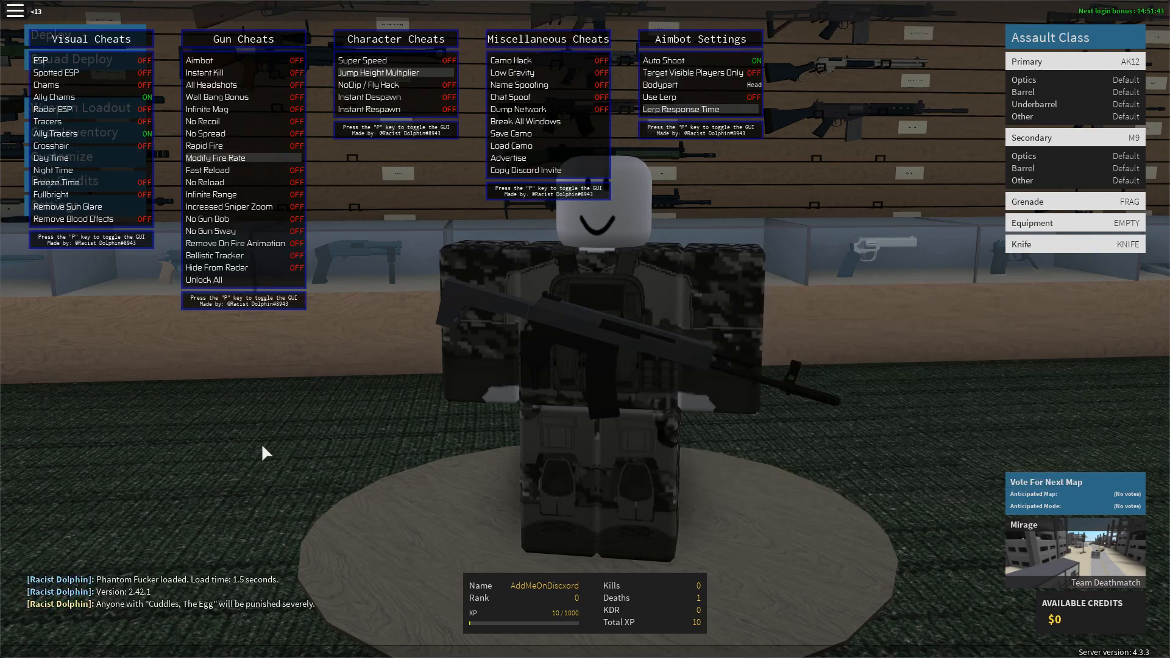
mouse_move(51, 385)
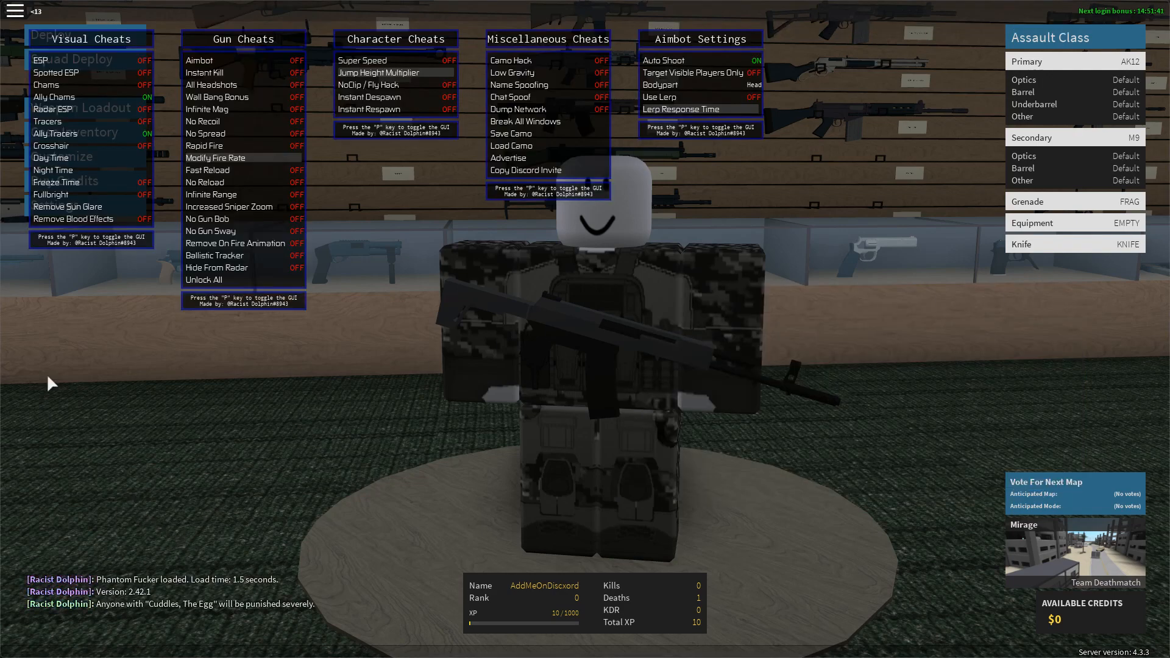
left_click(36, 61)
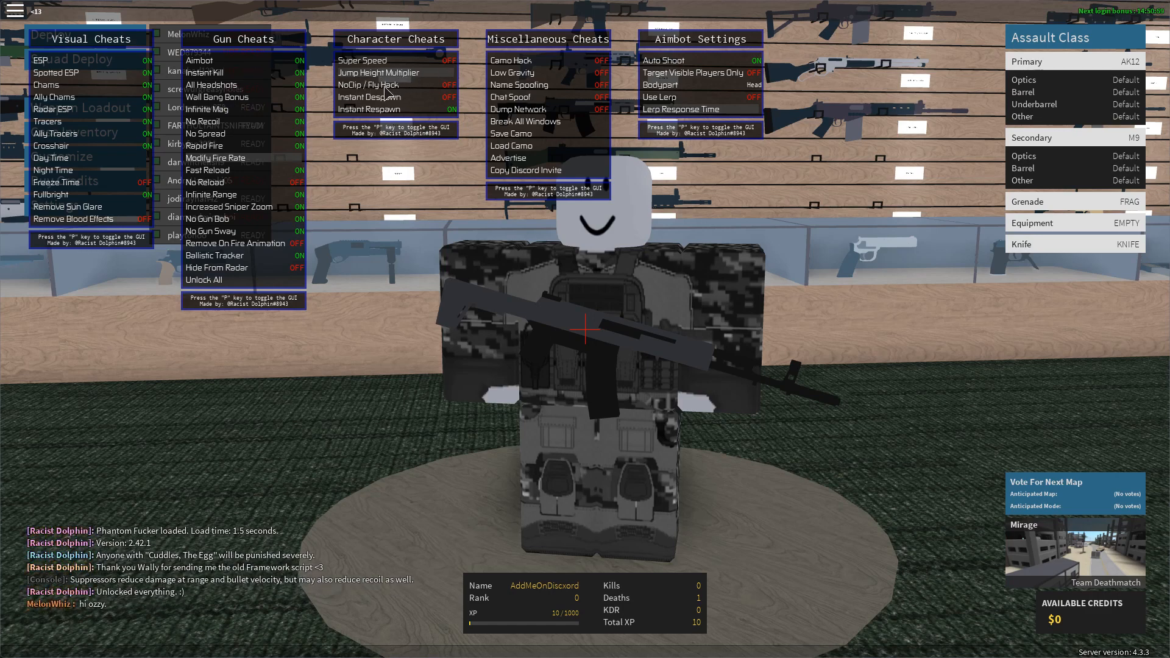
Hide the cheat GUI and equip the M231 as the Assault class primary weapon.
key("p")
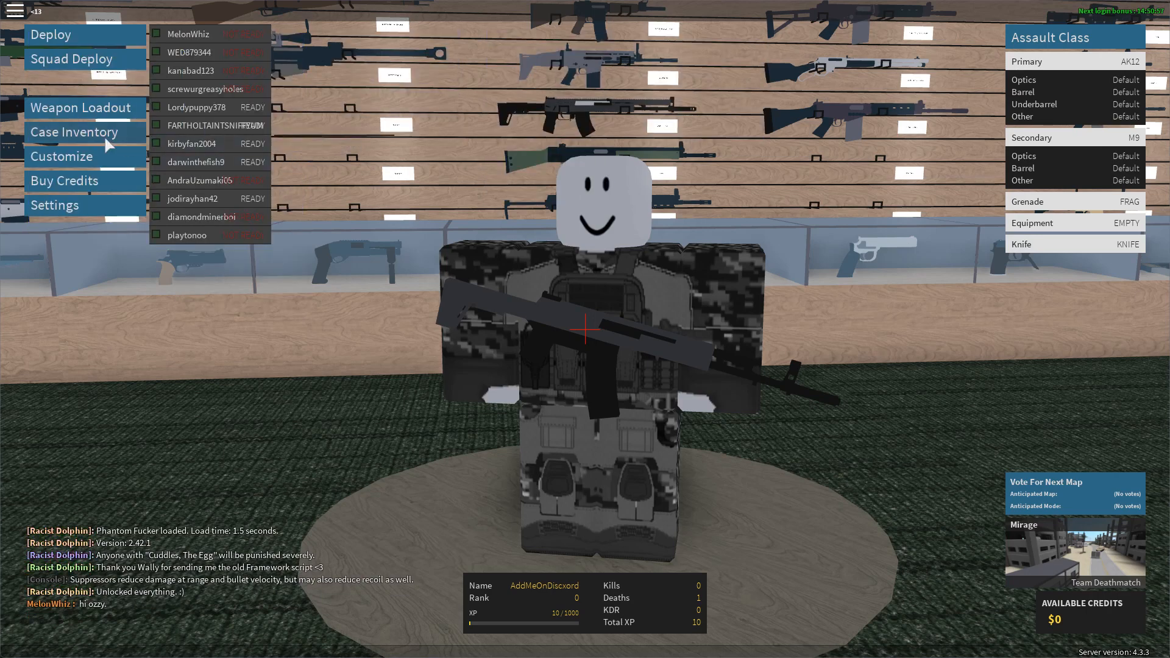
left_click(80, 107)
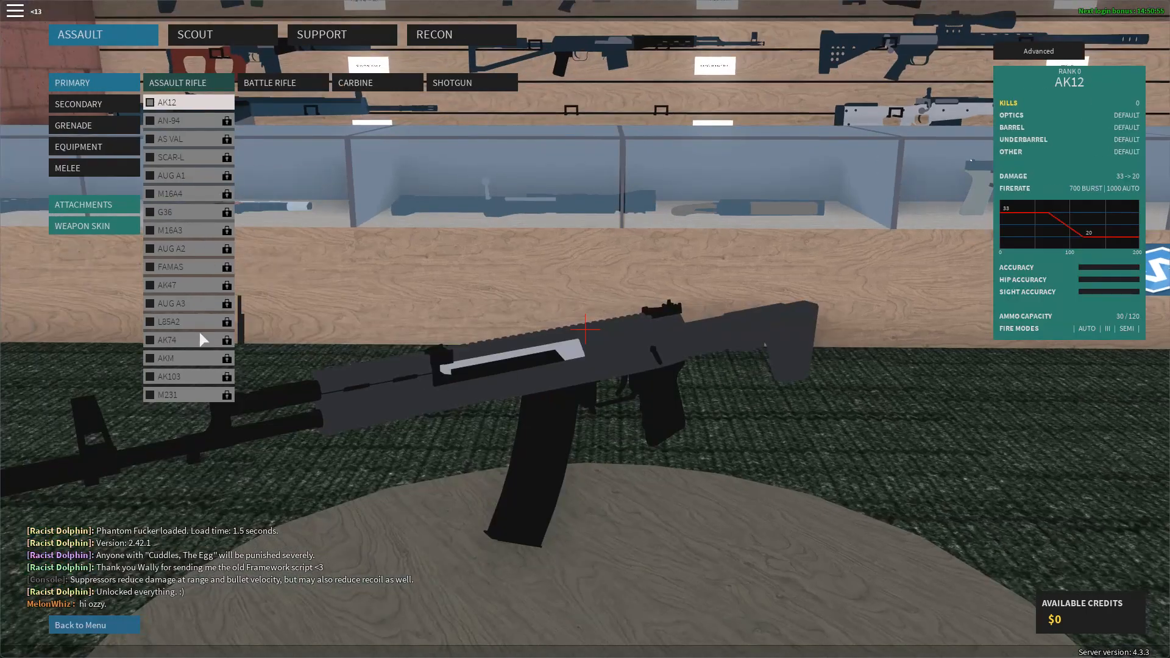
left_click(177, 395)
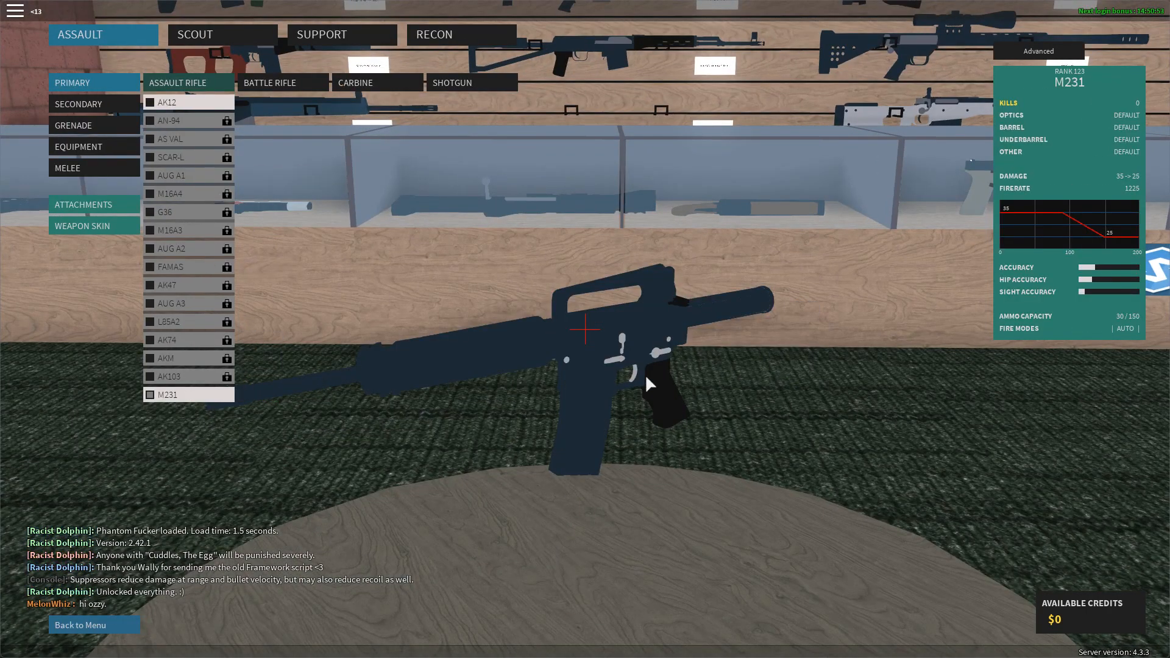
left_click(177, 377)
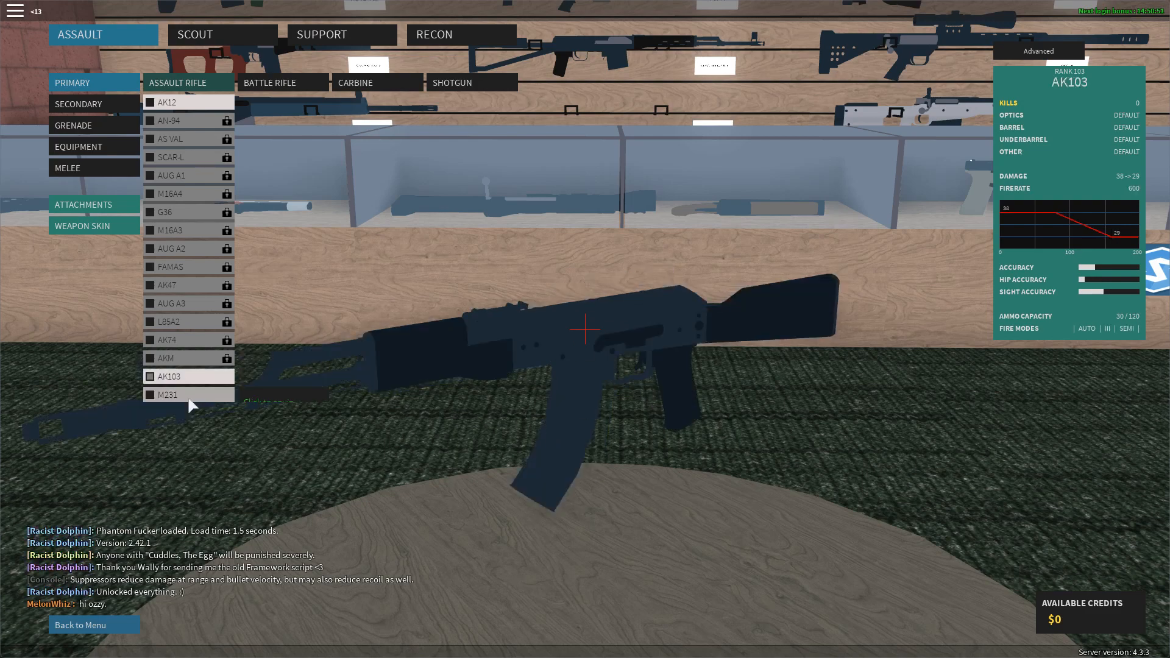
left_click(168, 394)
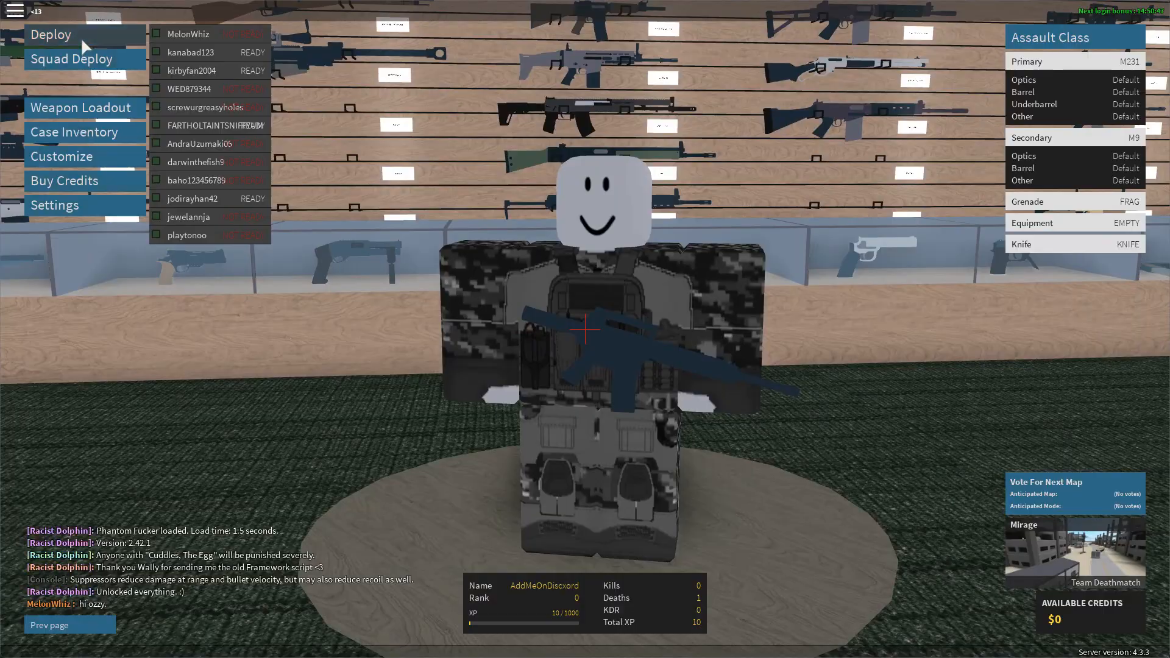
Deploy into the Team Deathmatch match and fire the M231 at an enemy.
left_click(49, 34)
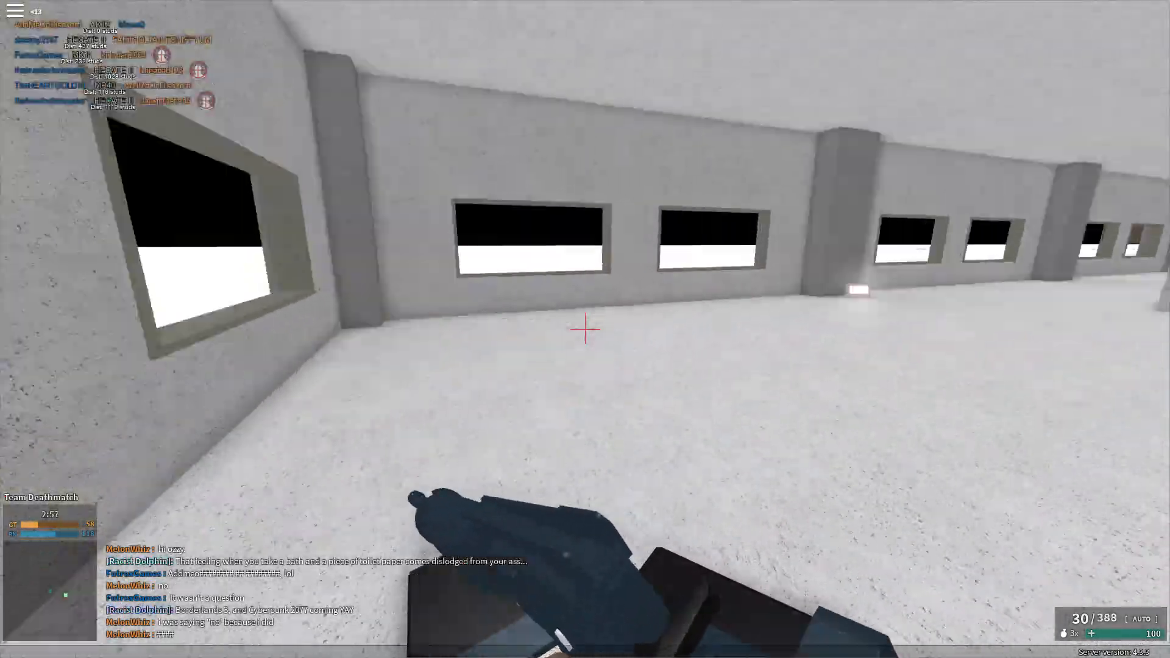
left_click(584, 337)
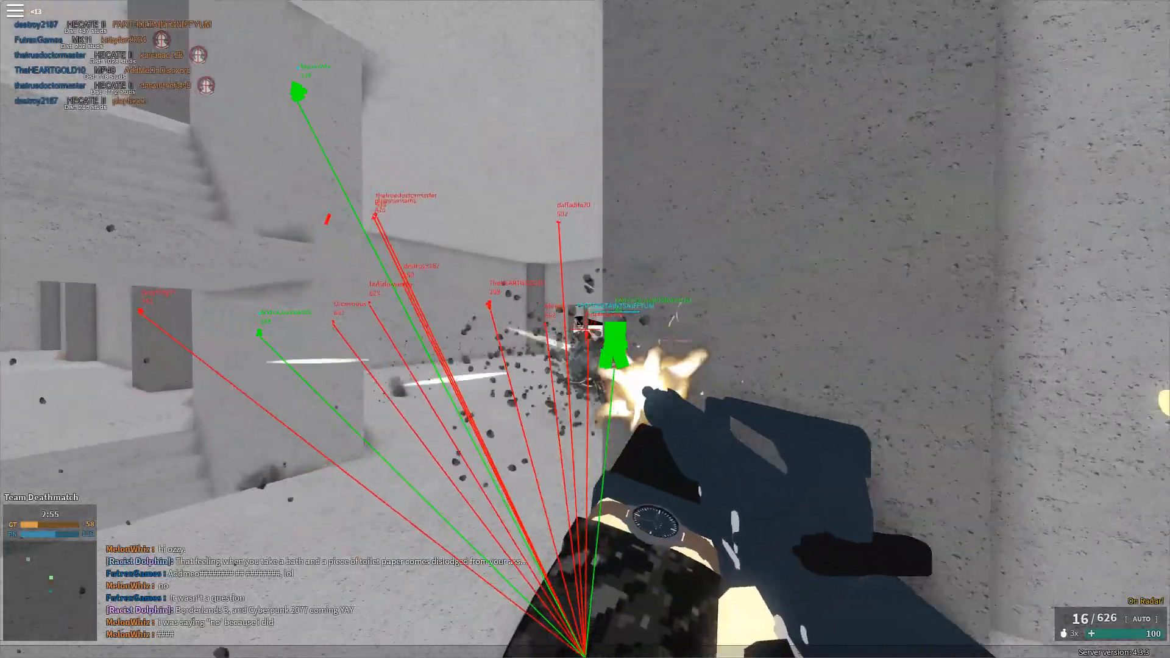